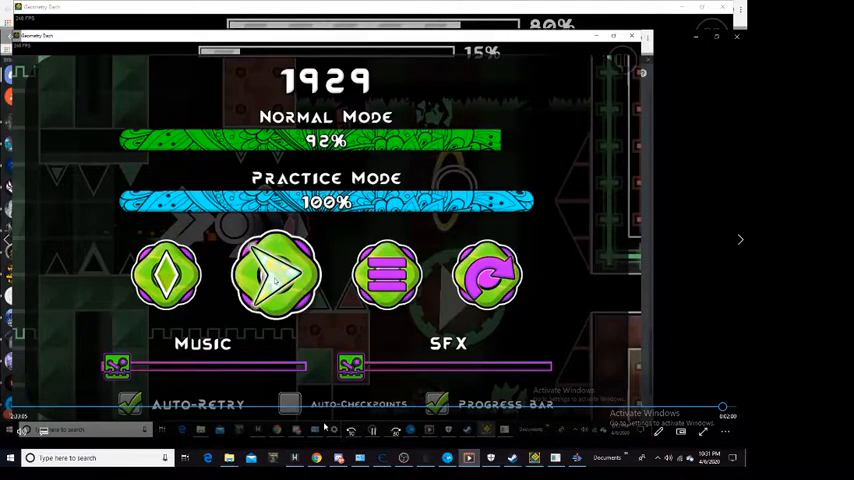
# Resume level 1929 and play it through to 100% completion
pyautogui.click(278, 276)
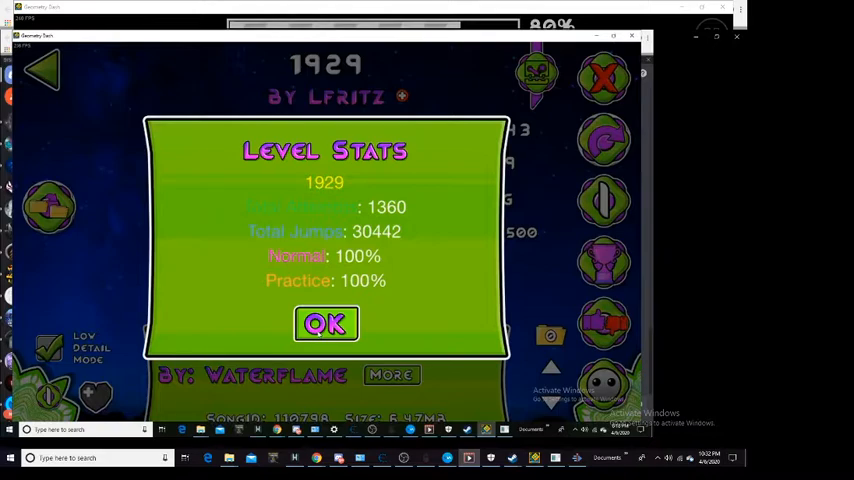
# Dismiss the Level Stats popup and submit the 'gg' comment on the level
pyautogui.click(324, 324)
pyautogui.write('gg')
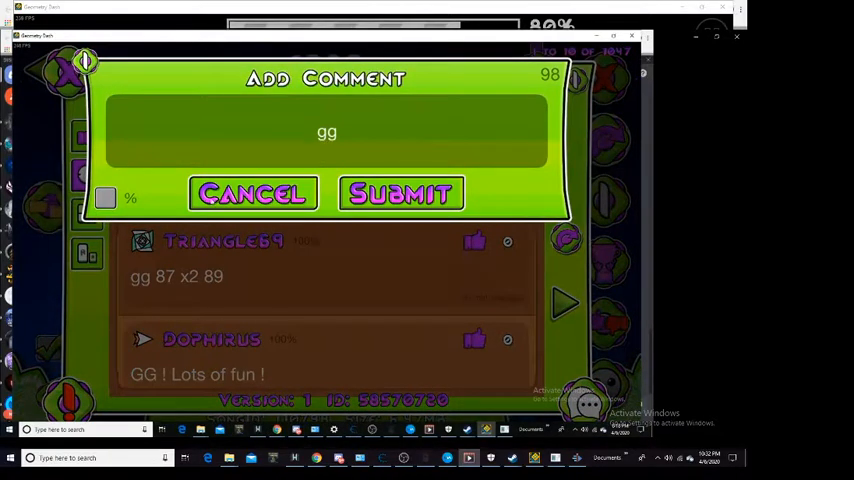
pyautogui.click(400, 192)
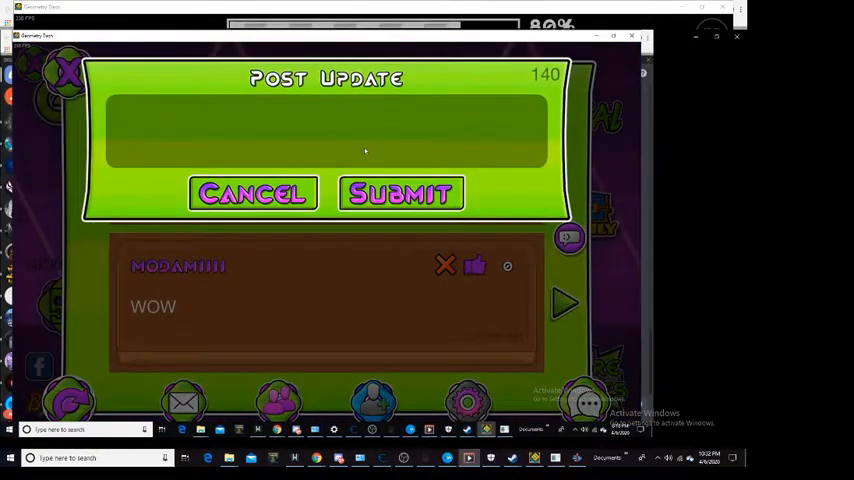
# Write the profile update text 'gg 192 #ki fritz'
pyautogui.write('gg')
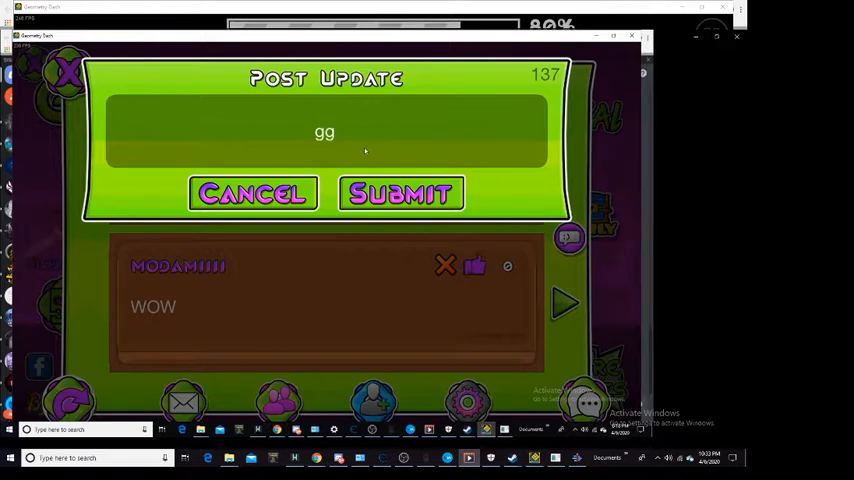
pyautogui.write('1925')
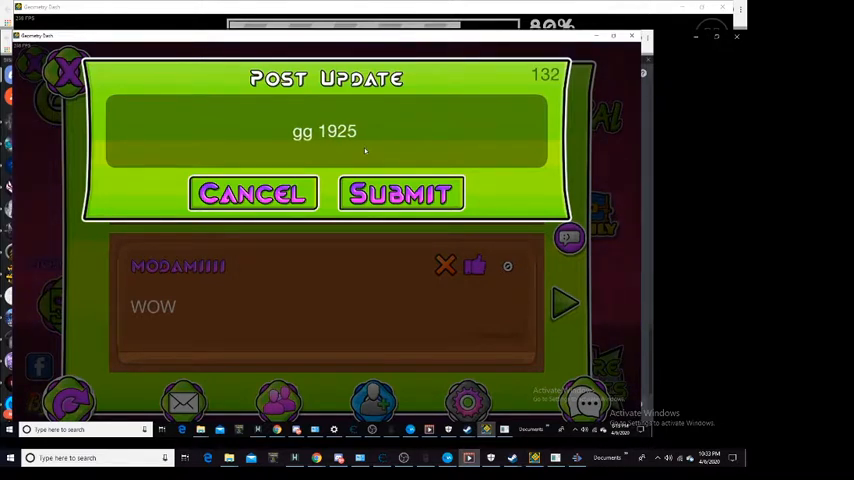
pyautogui.write('#killyourselfl')
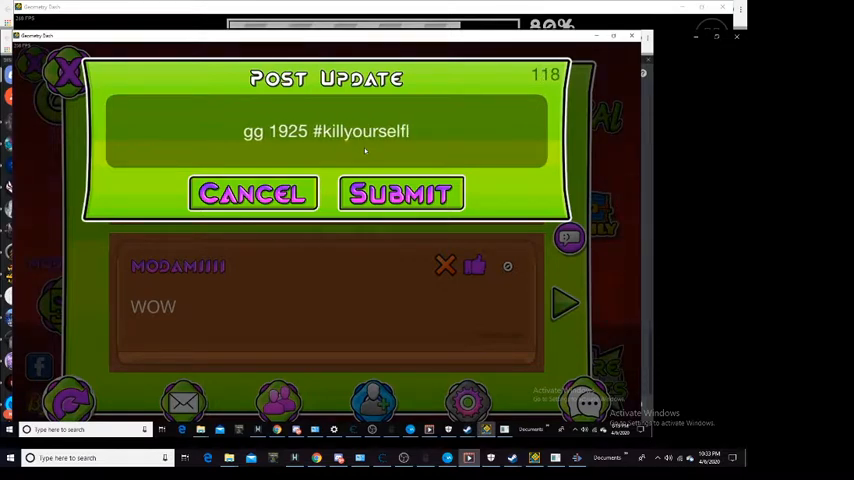
pyautogui.write('fritz')
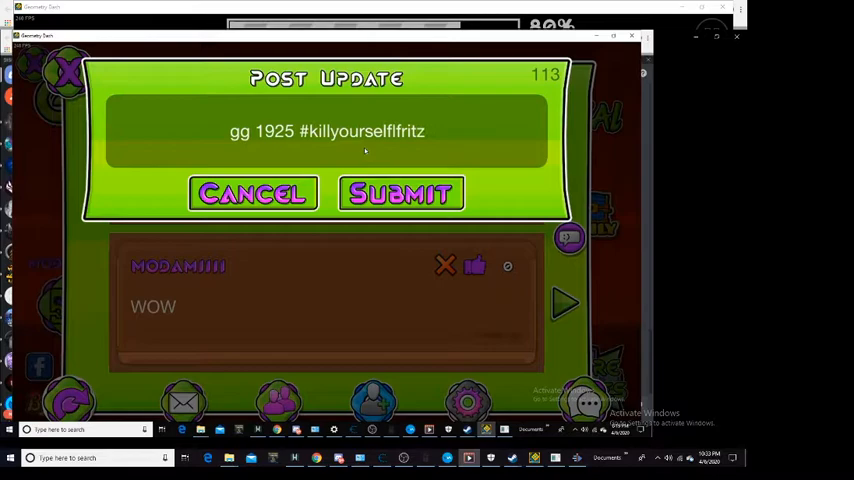
# Leave the update, return to the main menu and enter the Create/Online levels section
pyautogui.click(400, 192)
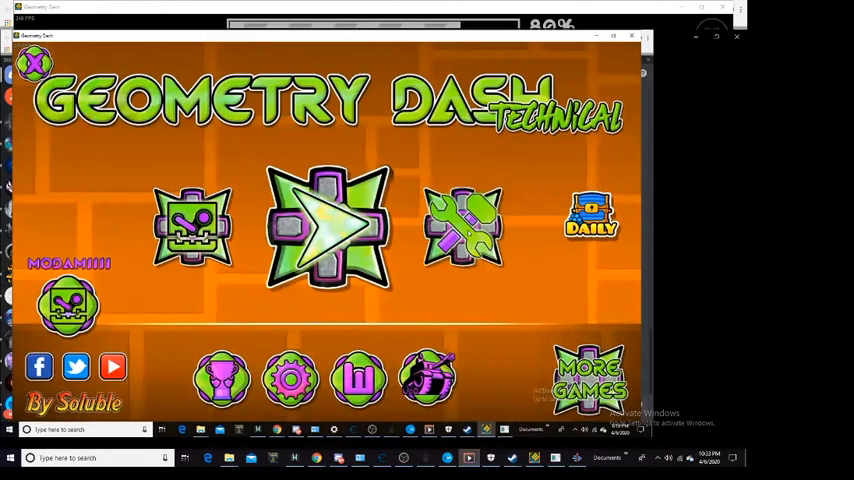
pyautogui.click(328, 224)
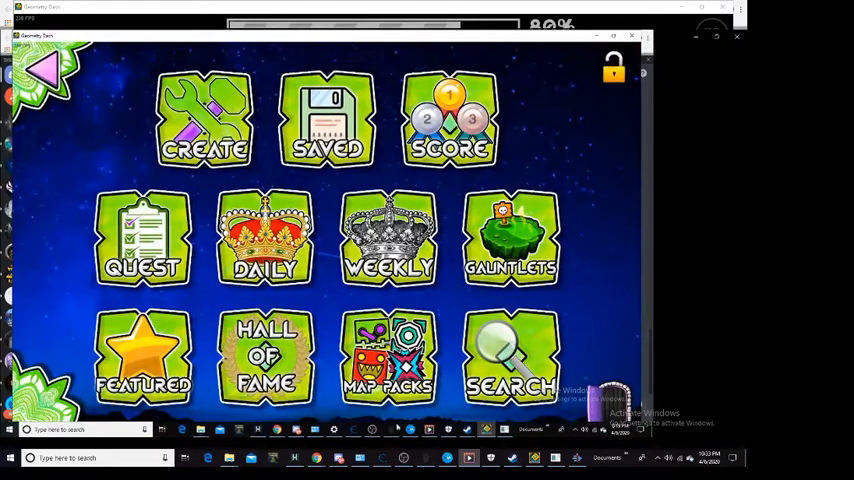